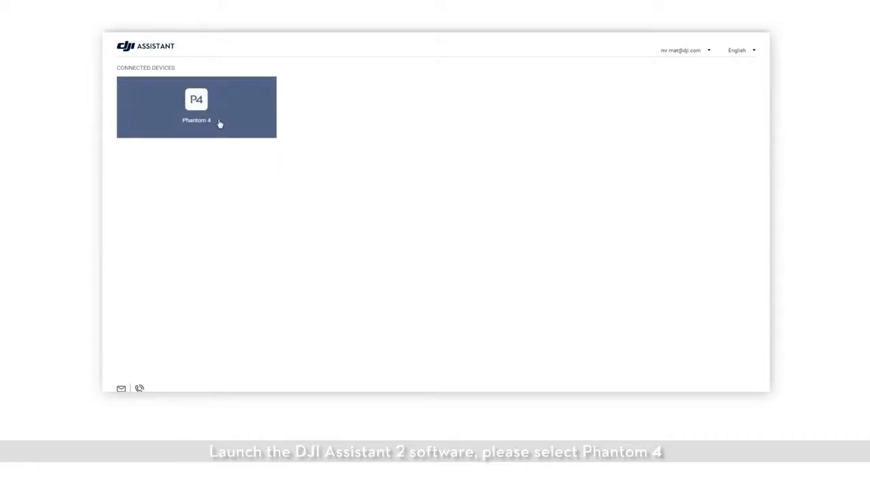
Step: Select the connected Phantom 4 tile so its firmware list begins loading
{"action": "left_click", "coordinate": [196, 106]}
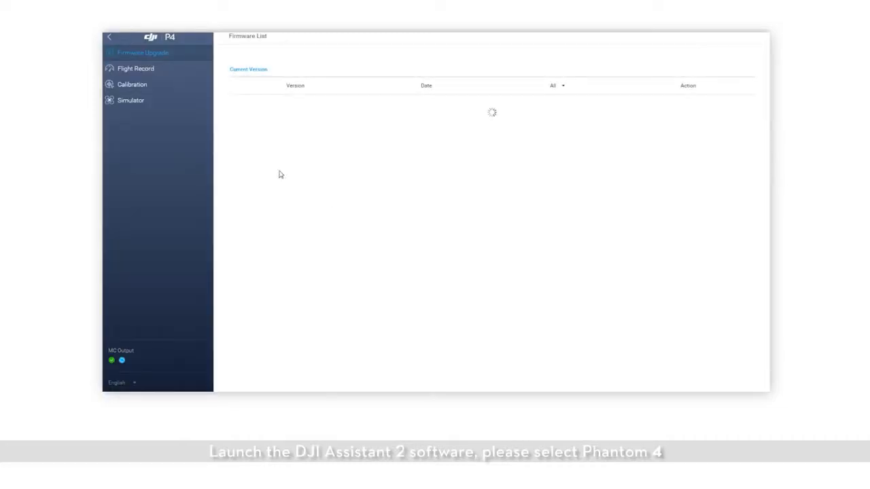
{"action": "left_click", "coordinate": [132, 84]}
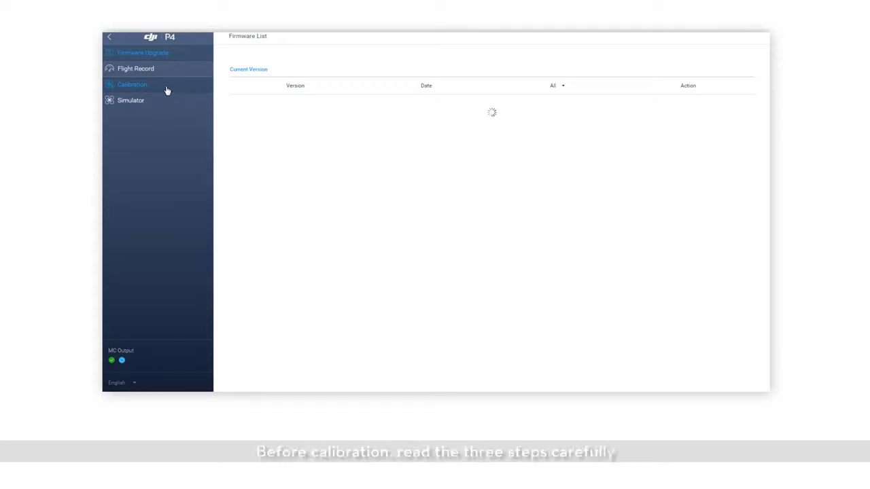
Step: Choose Calibration in the sidebar and start it, bringing up the dot-pattern target
{"action": "left_click", "coordinate": [132, 84]}
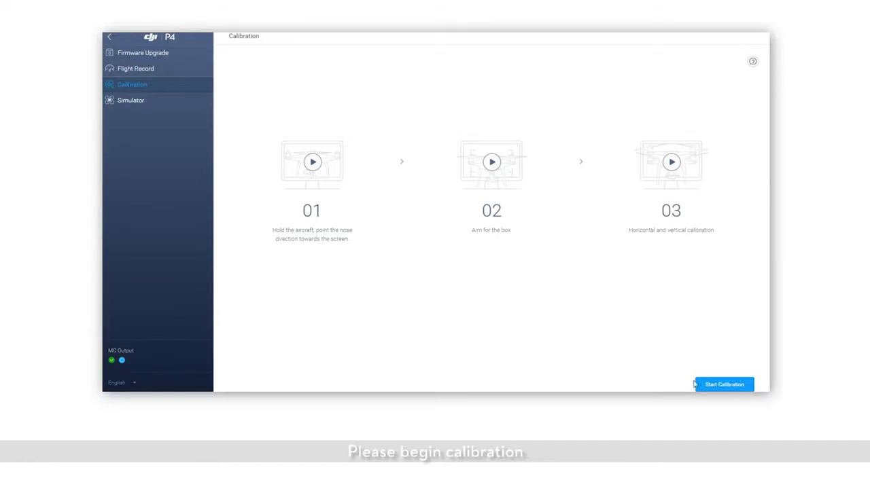
{"action": "left_click", "coordinate": [723, 383]}
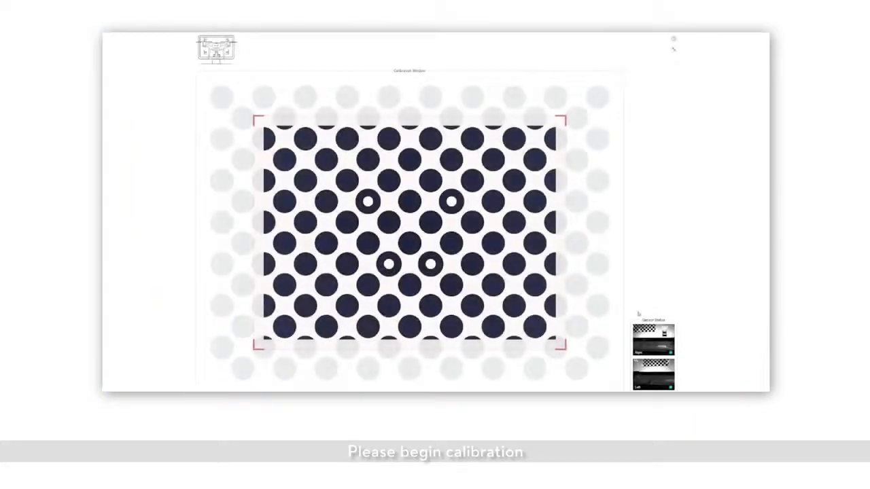